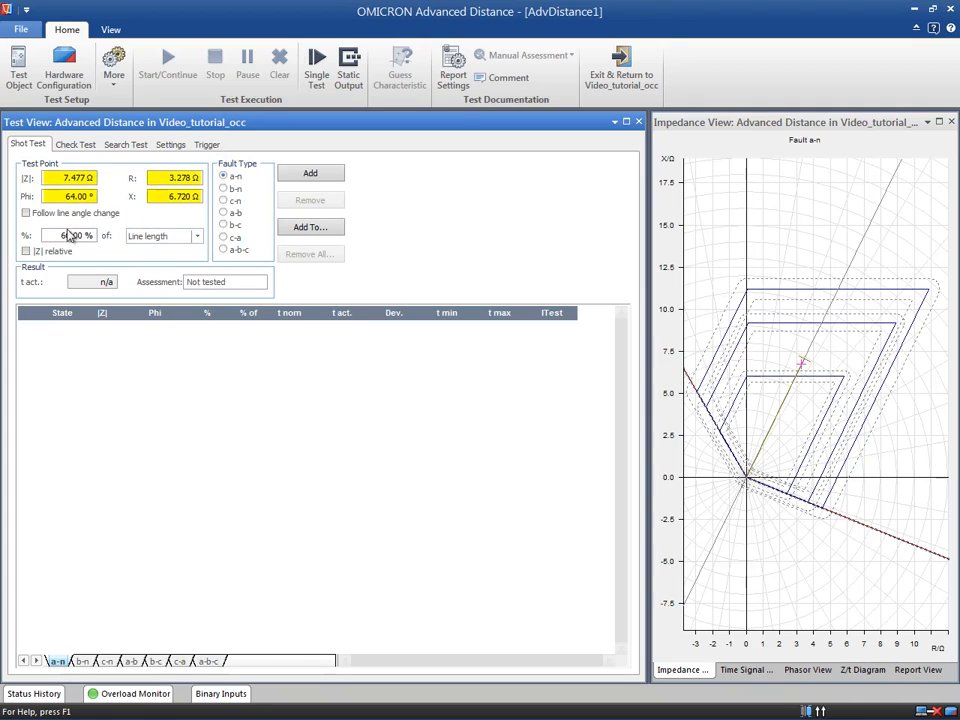
Make shot magnitude relative to Z1 All and add a shot at 50% of zone 1.
{"action": "left_click", "coordinate": [28, 252]}
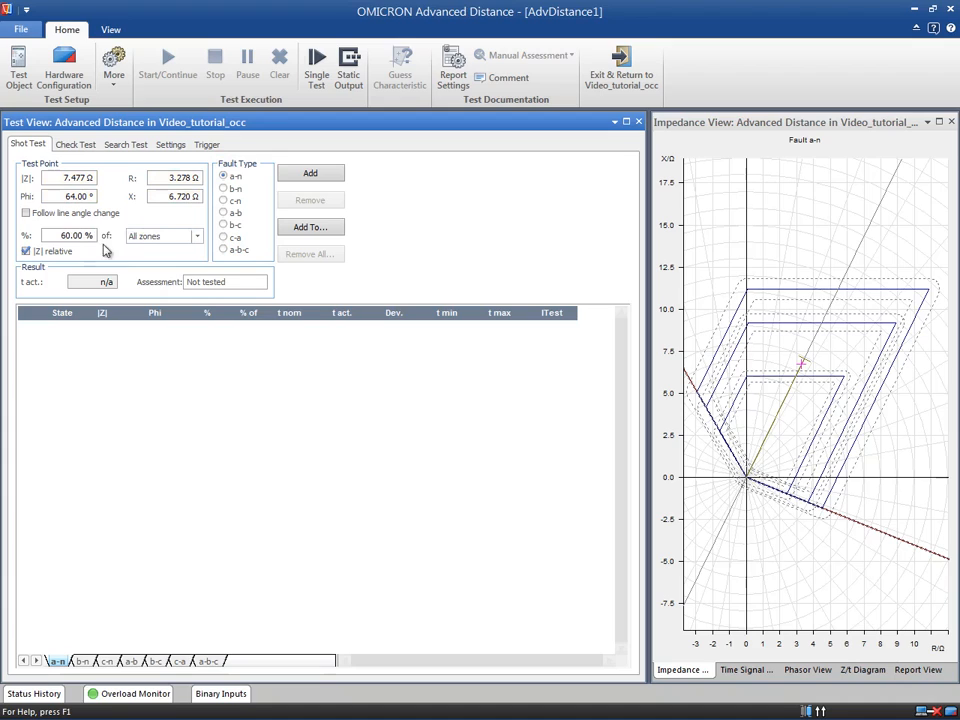
{"action": "left_click", "coordinate": [156, 236]}
{"action": "type", "text": "50"}
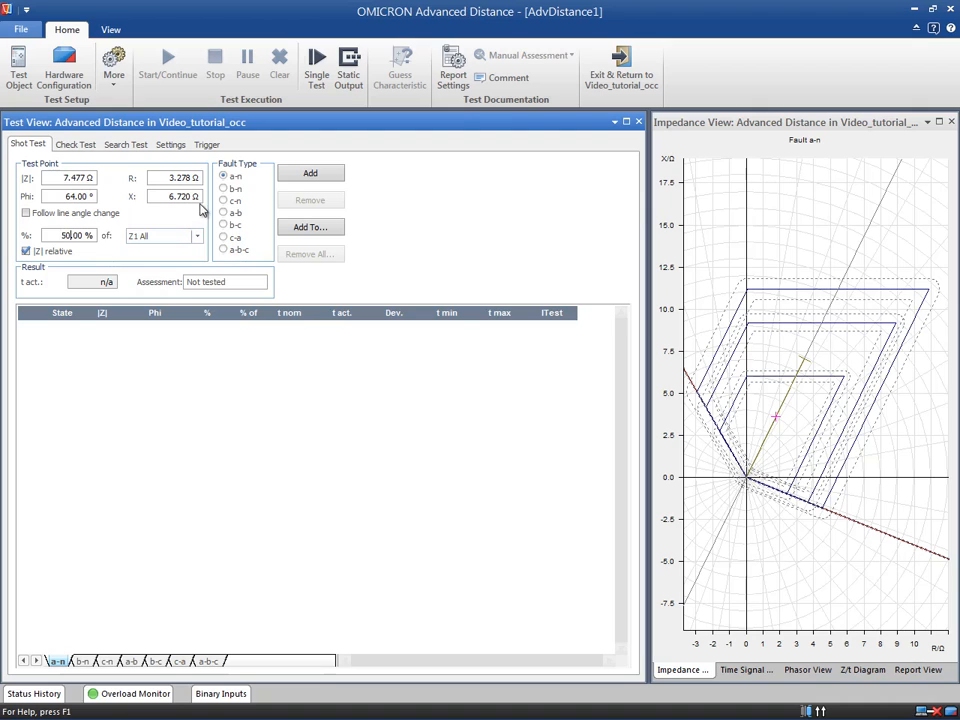
{"action": "left_click", "coordinate": [310, 172]}
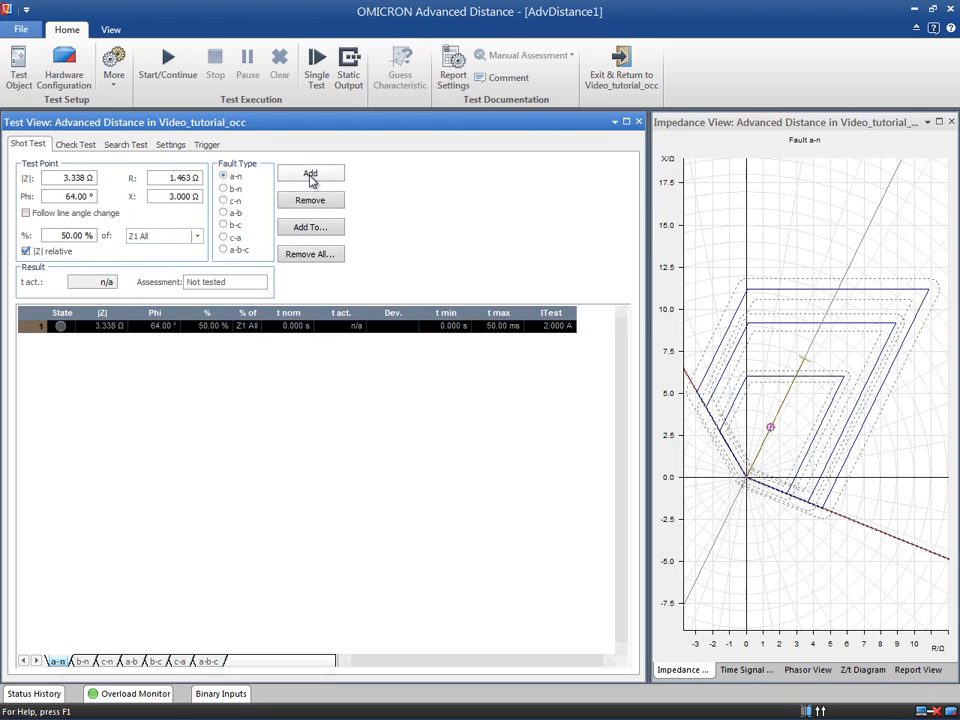
{"action": "mouse_move", "coordinate": [810, 356]}
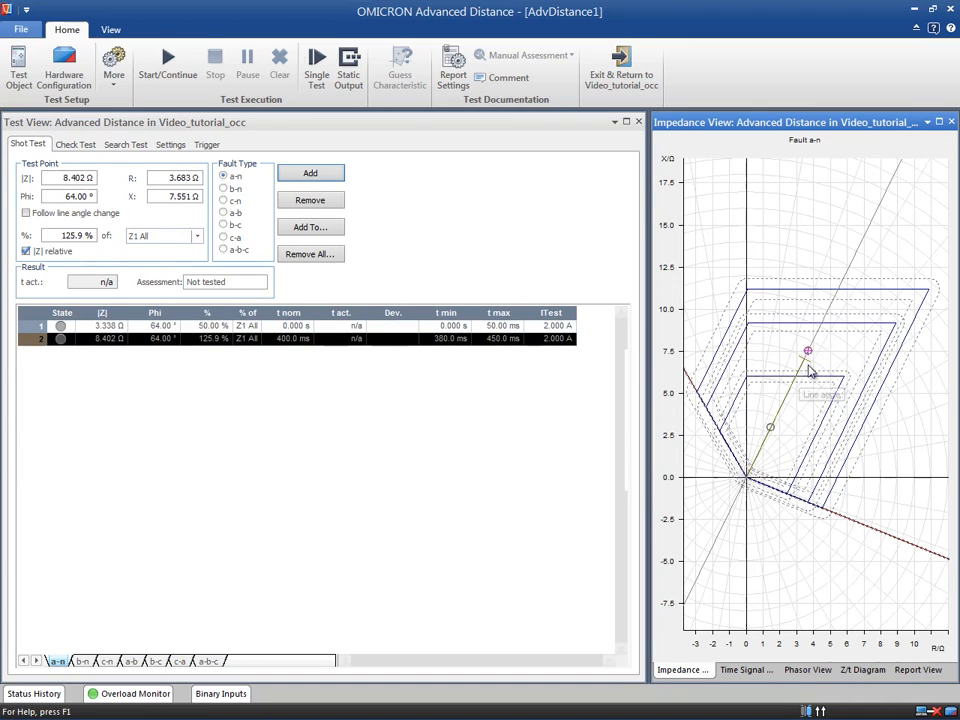
Add further shots from the impedance plot, including one beyond the outer zone.
{"action": "right_click", "coordinate": [808, 352]}
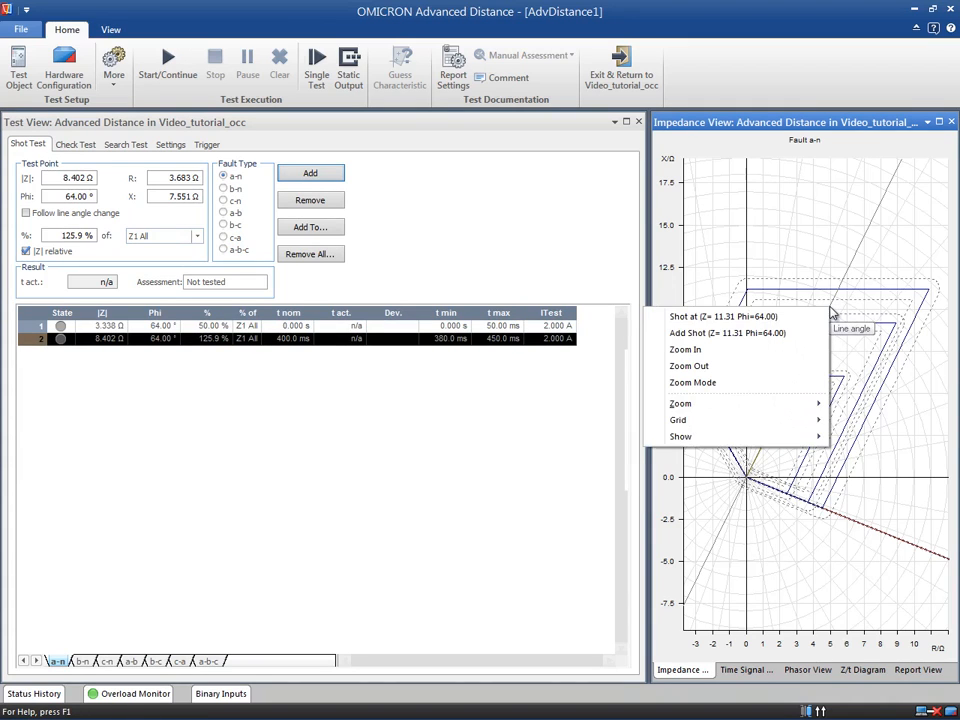
{"action": "left_click", "coordinate": [726, 332]}
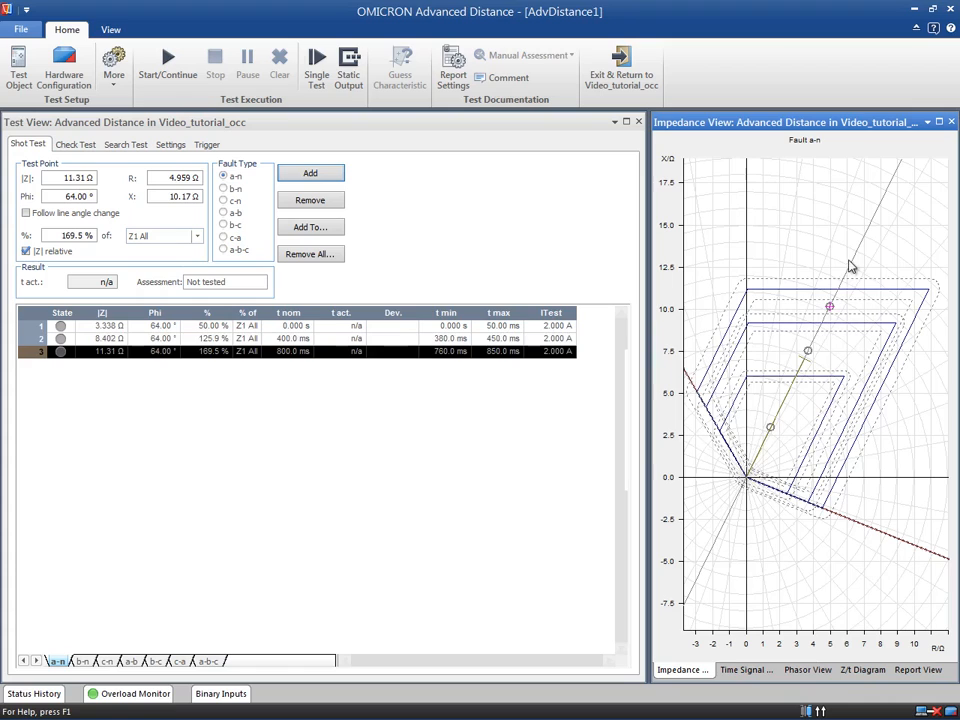
{"action": "right_click", "coordinate": [850, 270]}
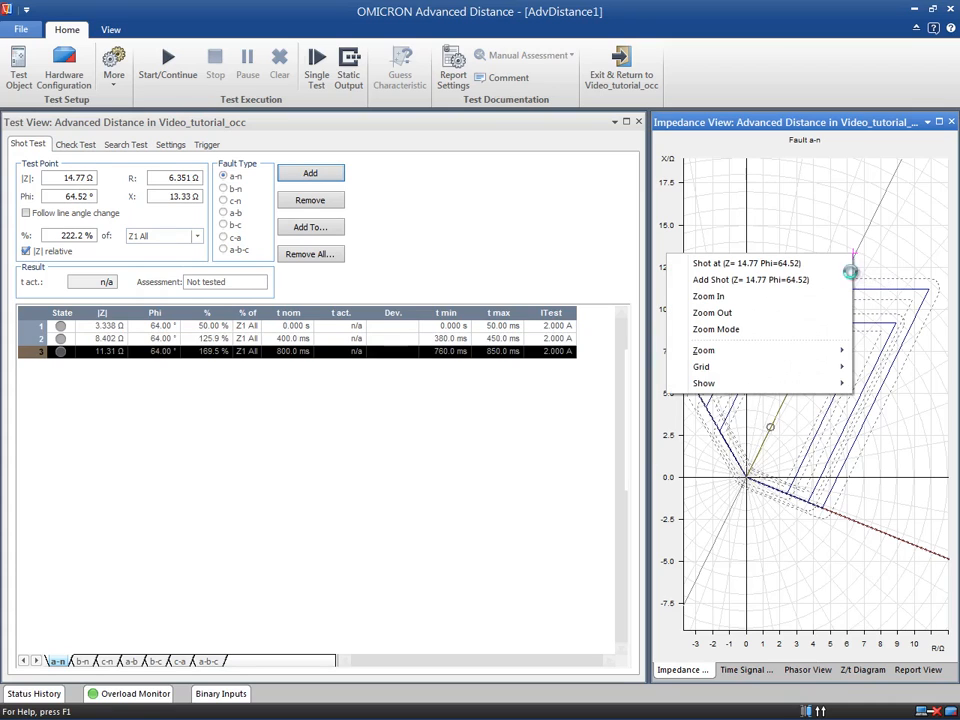
{"action": "left_click", "coordinate": [740, 280]}
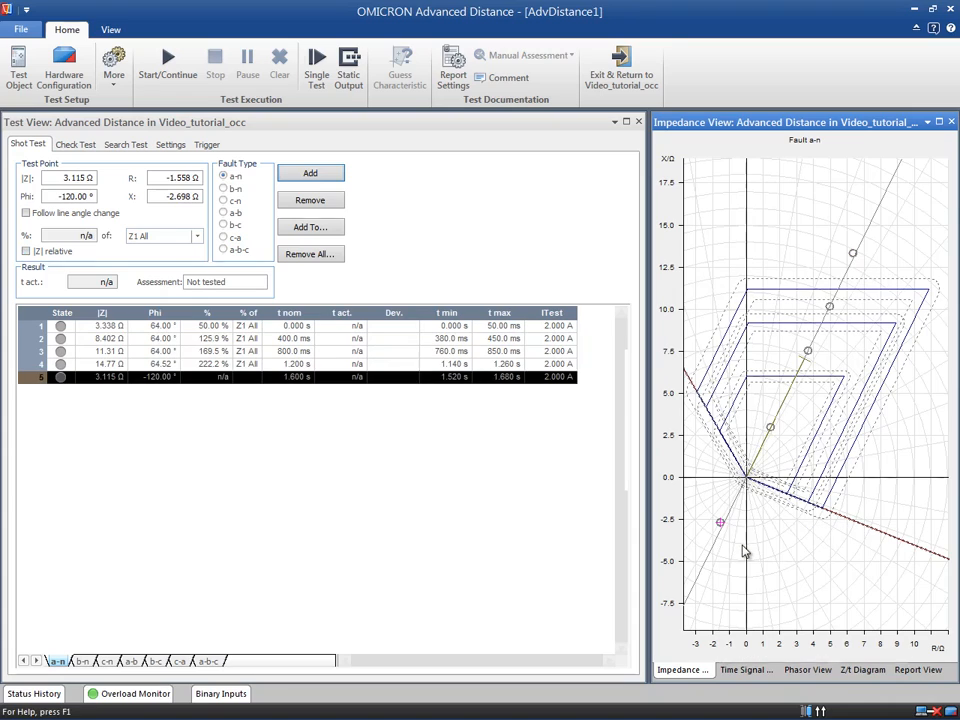
{"action": "mouse_move", "coordinate": [710, 336]}
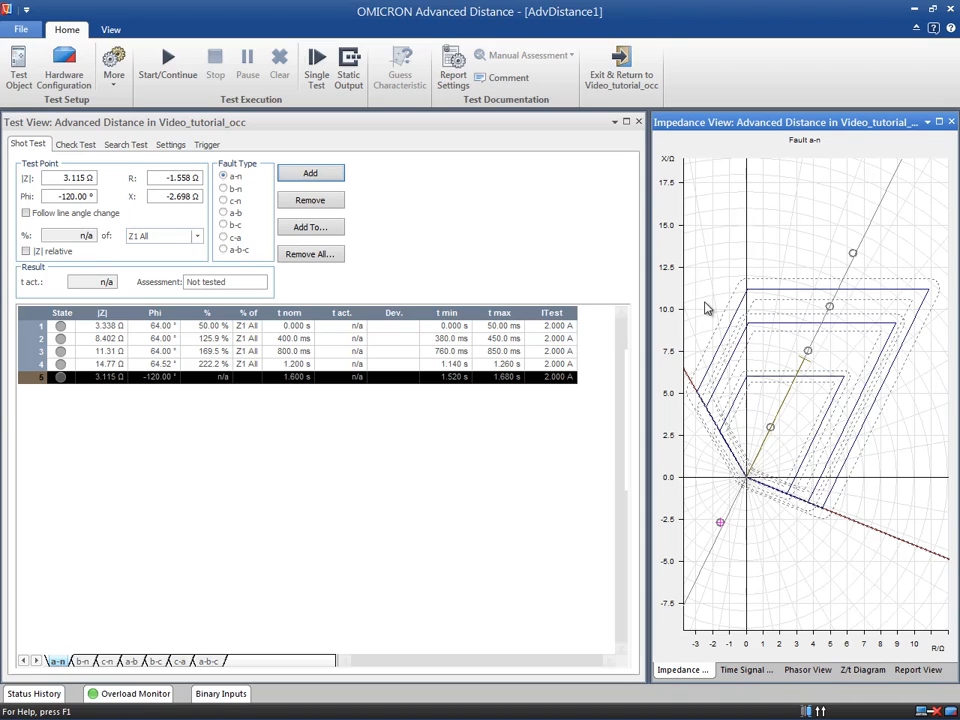
{"action": "mouse_move", "coordinate": [772, 228]}
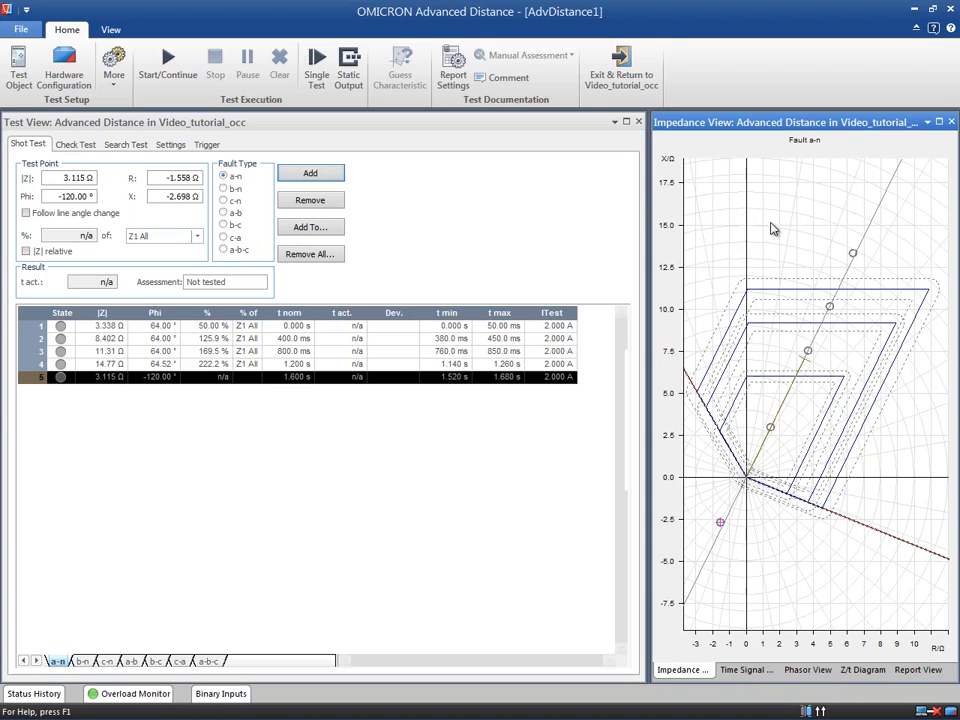
Run a single shot at about 15.46 Ω, 84.36° high on the impedance plot.
{"action": "left_click", "coordinate": [772, 220]}
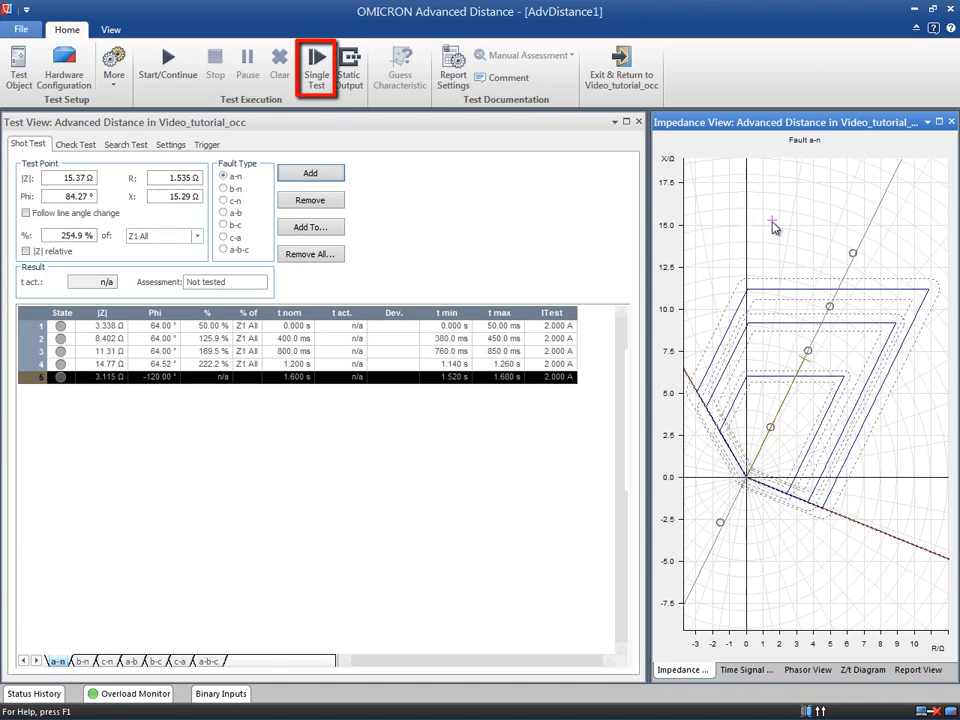
{"action": "right_click", "coordinate": [772, 220]}
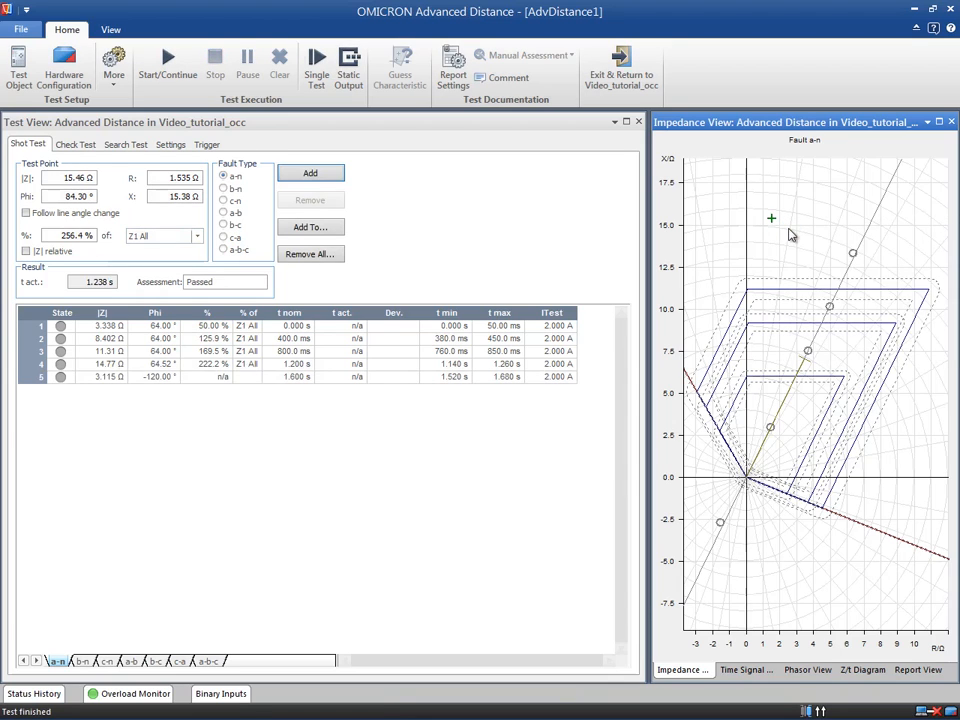
{"action": "mouse_move", "coordinate": [684, 242]}
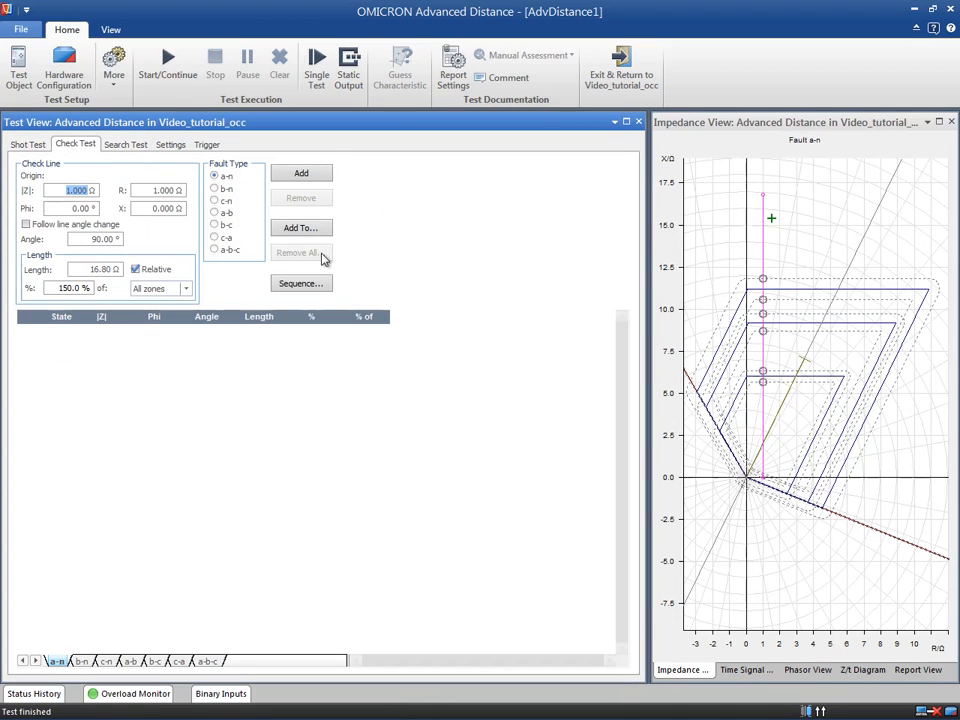
{"action": "mouse_move", "coordinate": [504, 332]}
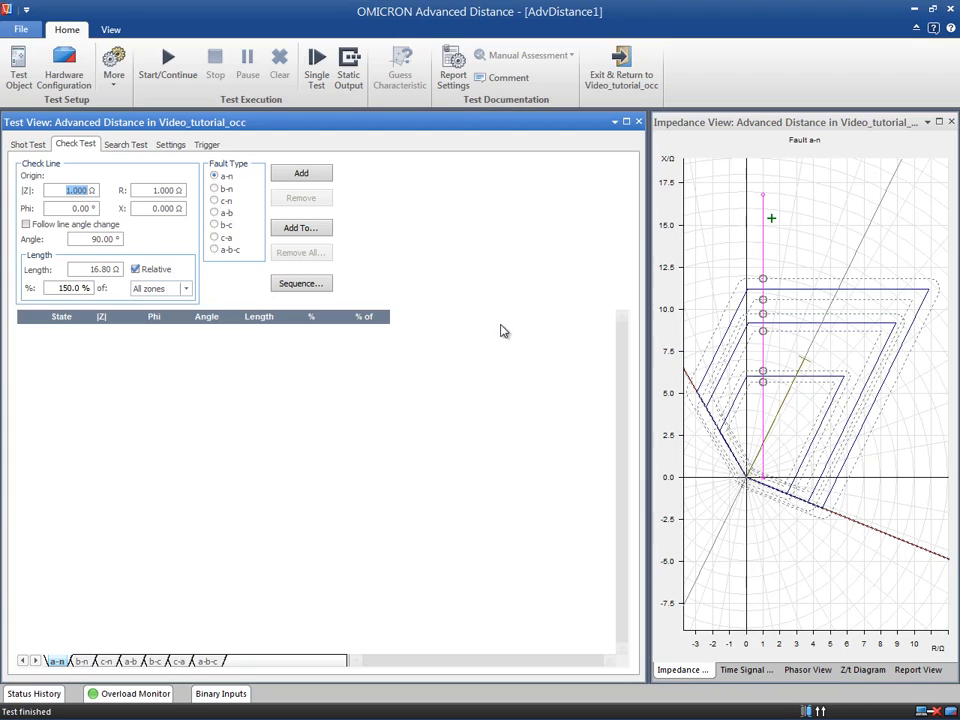
{"action": "mouse_move", "coordinate": [476, 324]}
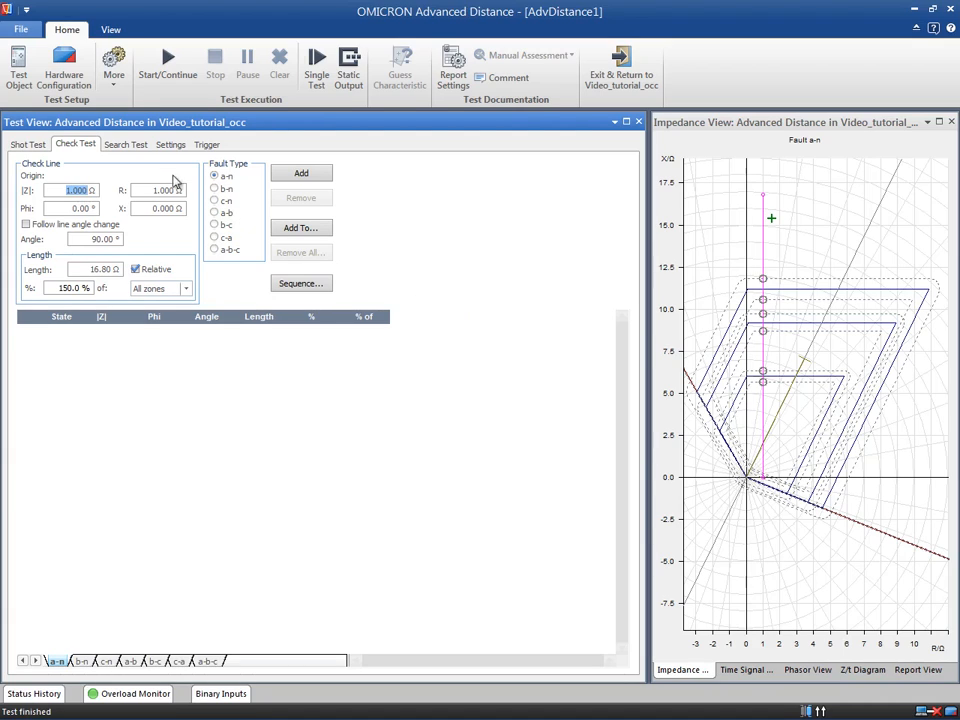
Show the Search Test settings with the search line on the plot.
{"action": "left_click", "coordinate": [126, 144]}
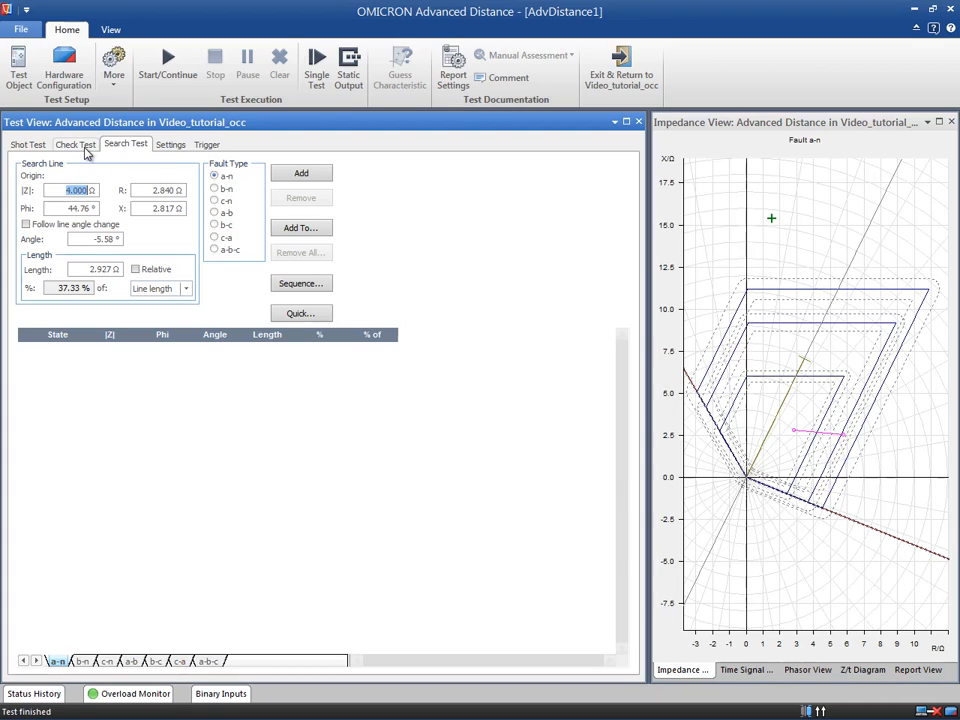
Return to the Check Test settings showing the vertical 16.80 Ω check line.
{"action": "left_click", "coordinate": [76, 144]}
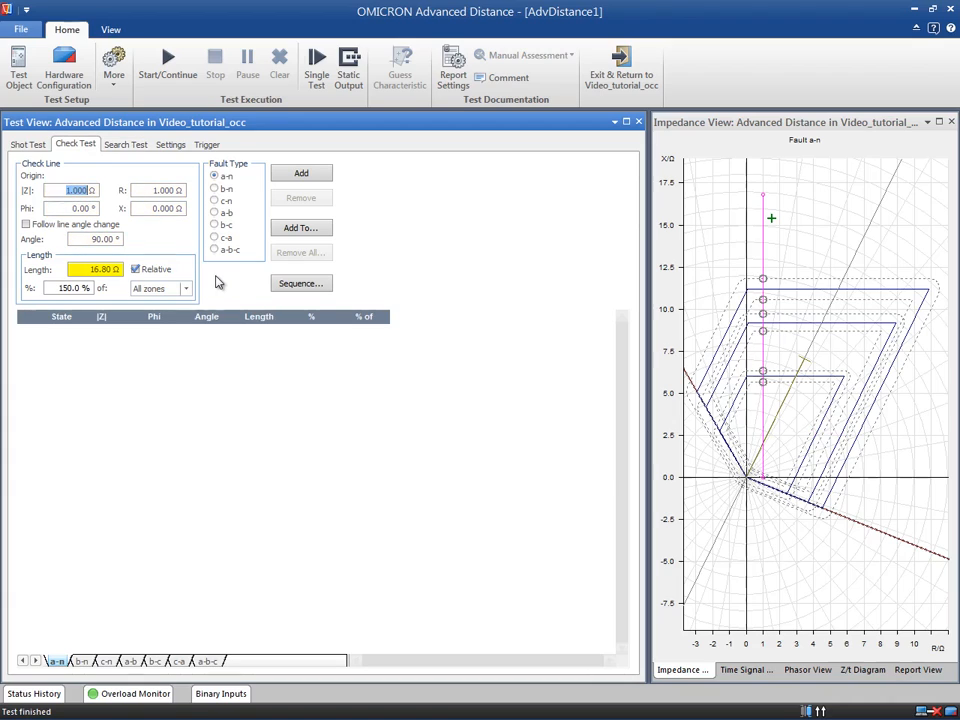
Switch the check line length to absolute and back to relative percentage of all zones.
{"action": "left_click", "coordinate": [136, 268]}
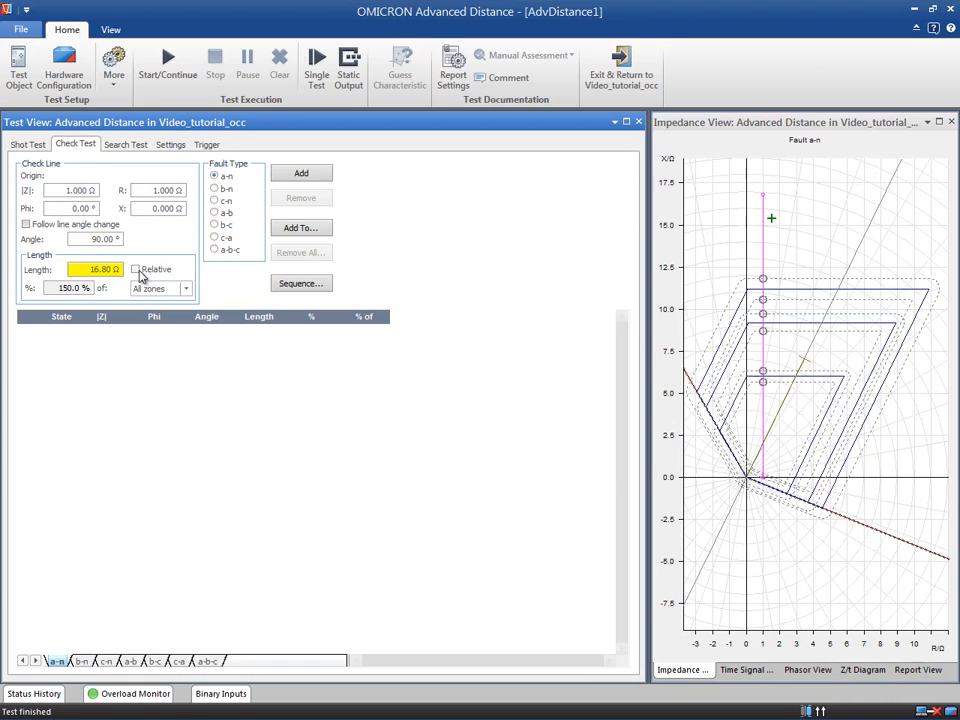
{"action": "left_click", "coordinate": [136, 268]}
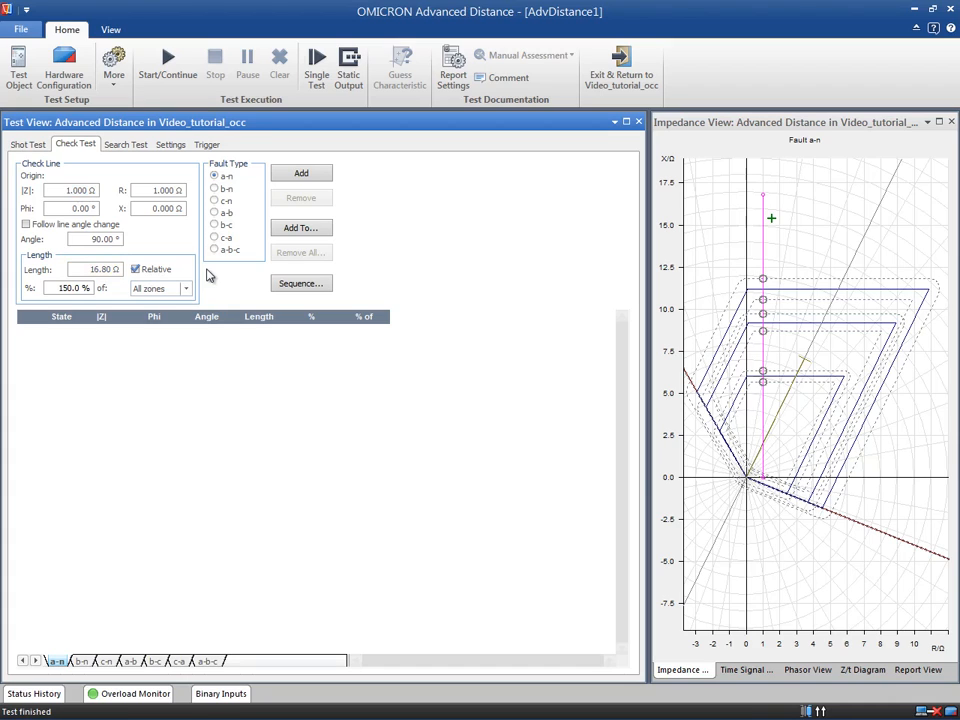
{"action": "mouse_move", "coordinate": [788, 468]}
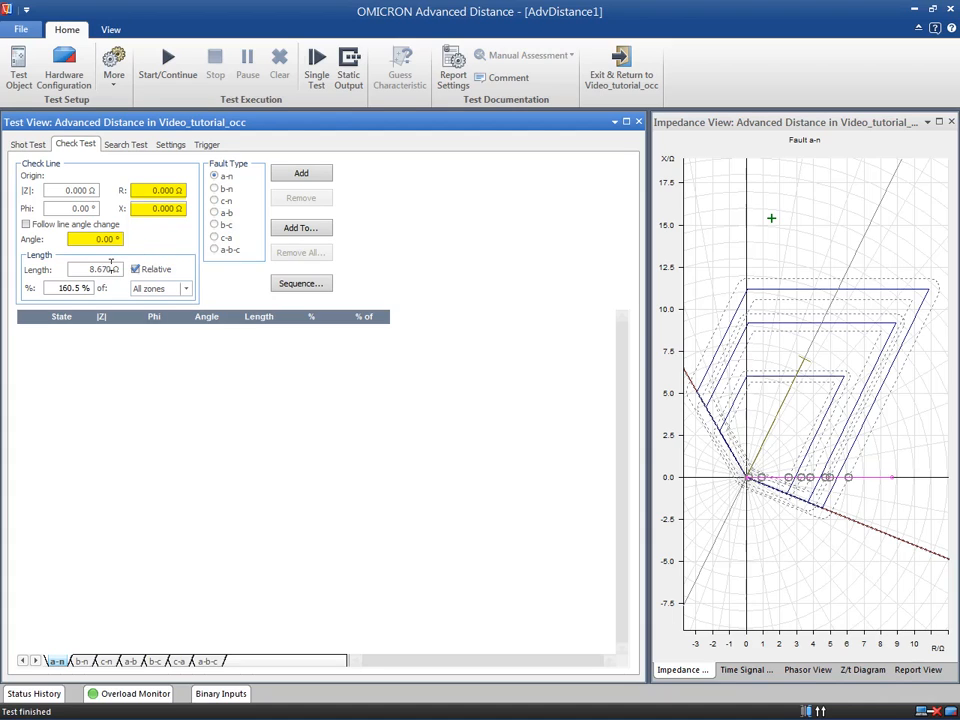
Add the check line along R, then 90° and 0° lines offset by 1.000 Ω.
{"action": "left_click", "coordinate": [300, 172]}
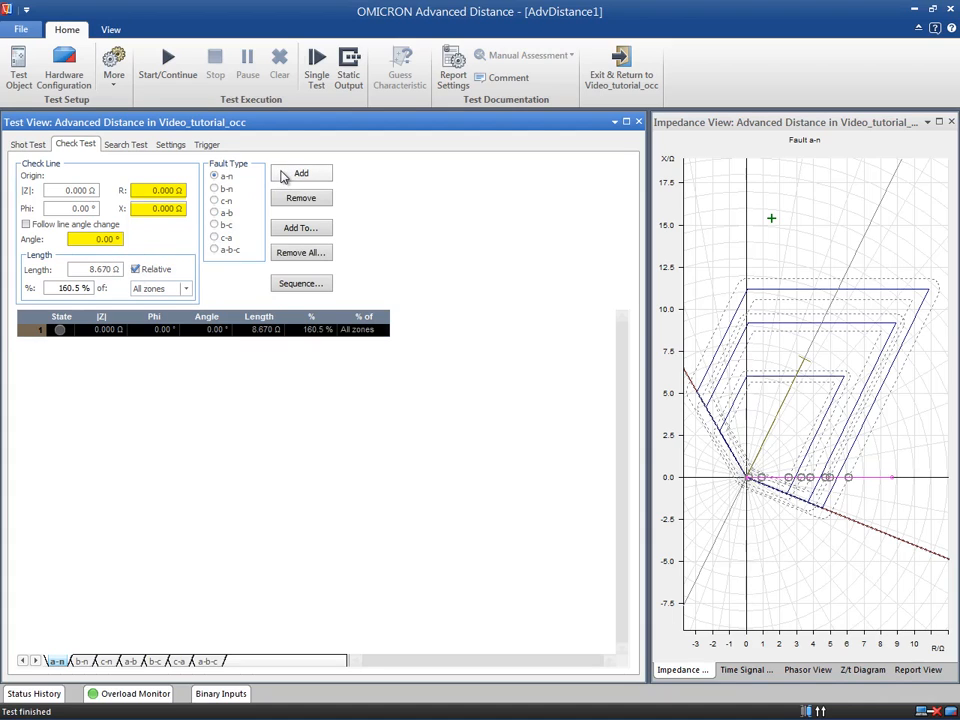
{"action": "mouse_move", "coordinate": [220, 272]}
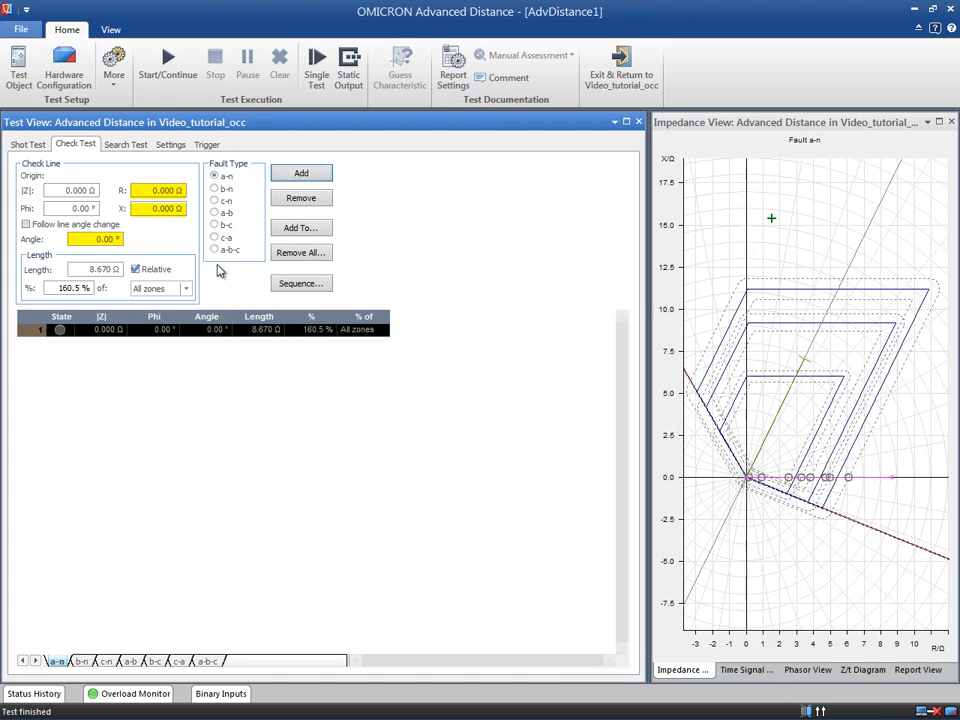
{"action": "mouse_move", "coordinate": [204, 248]}
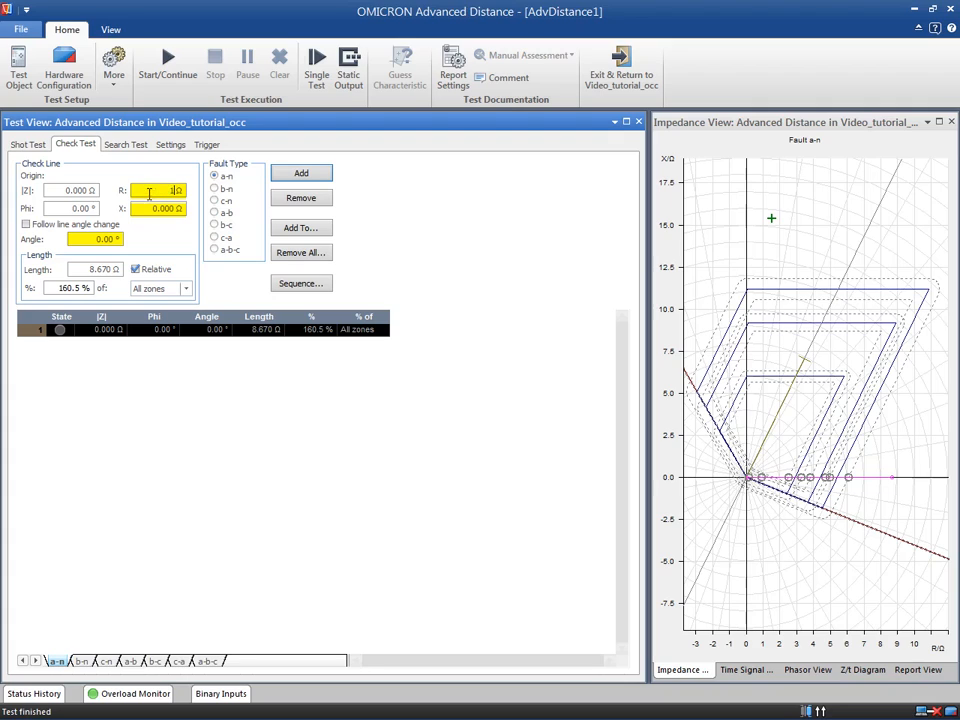
{"action": "type", "text": "1.000"}
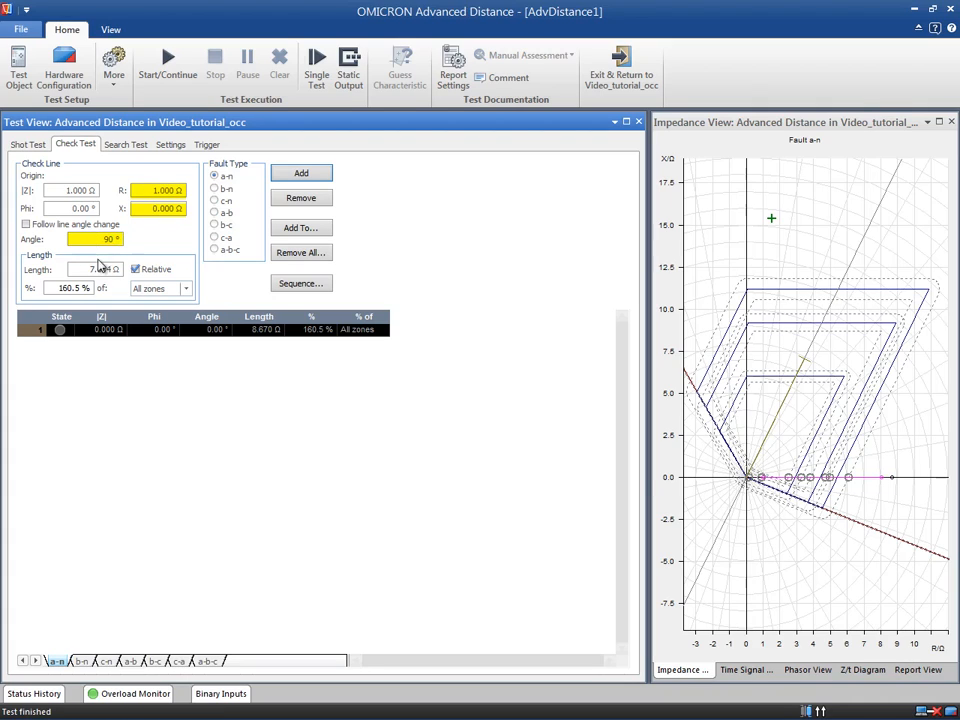
{"action": "left_click", "coordinate": [300, 172]}
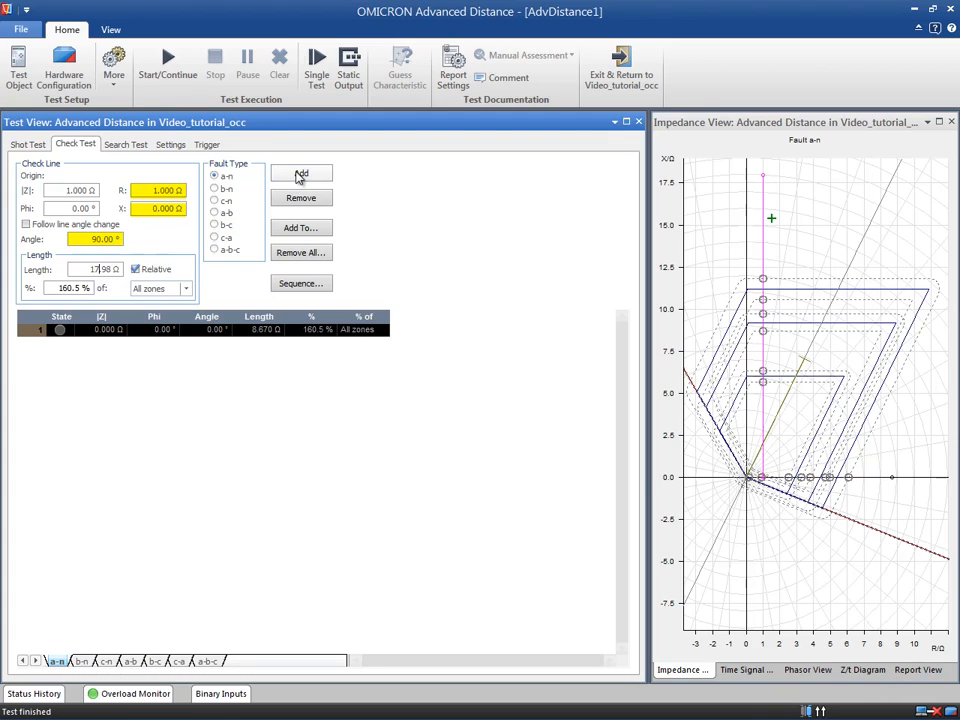
{"action": "left_click", "coordinate": [300, 172]}
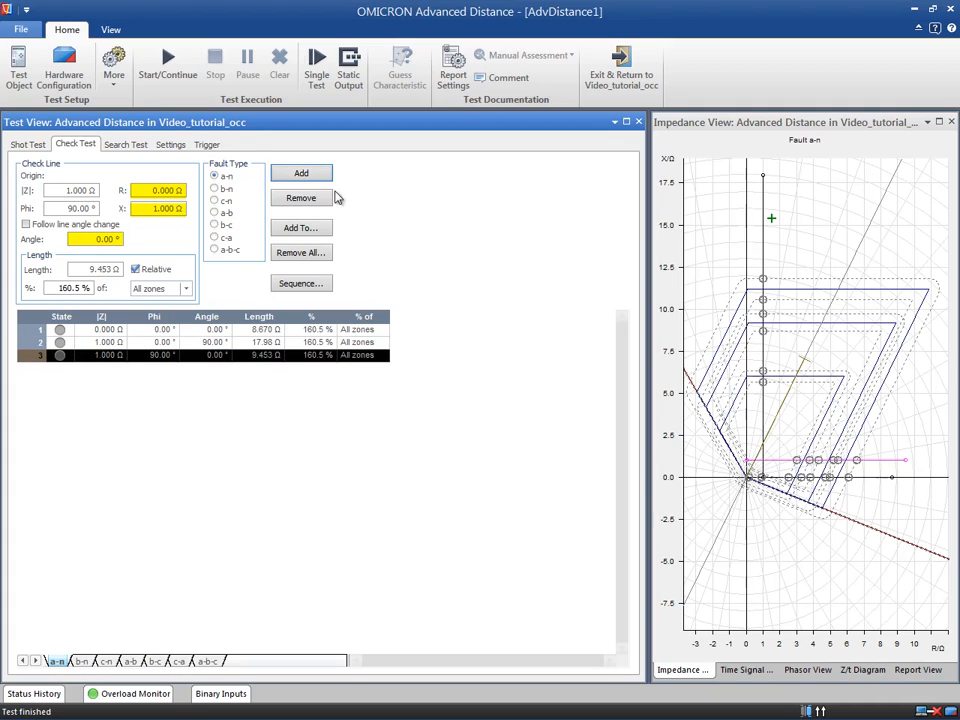
{"action": "mouse_move", "coordinate": [388, 244]}
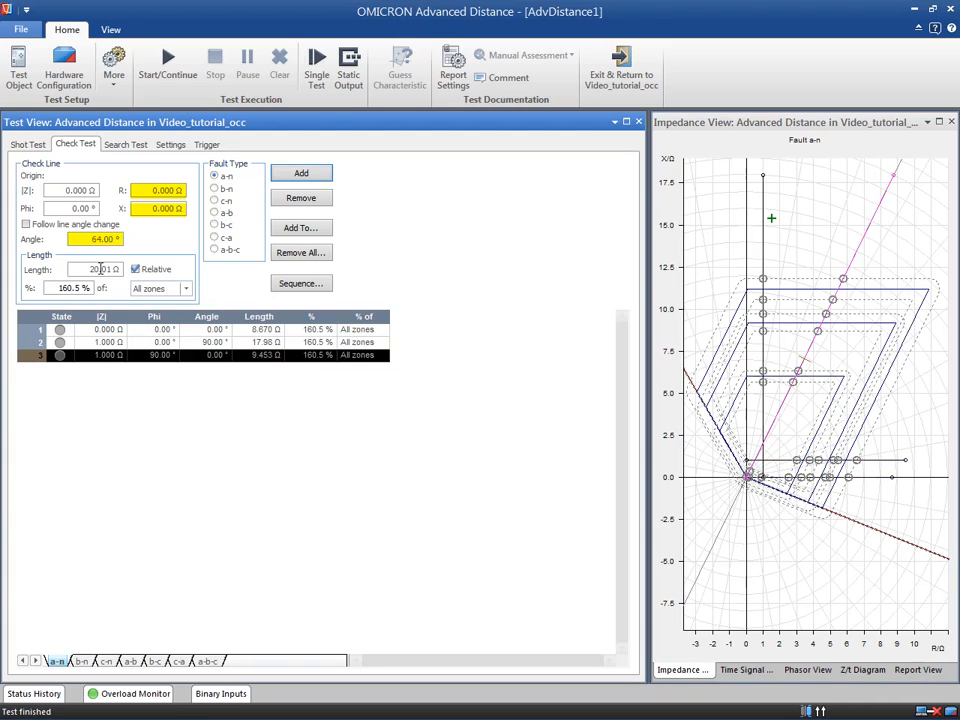
Add a fourth check line from the origin at the 64° line angle.
{"action": "left_click", "coordinate": [300, 172]}
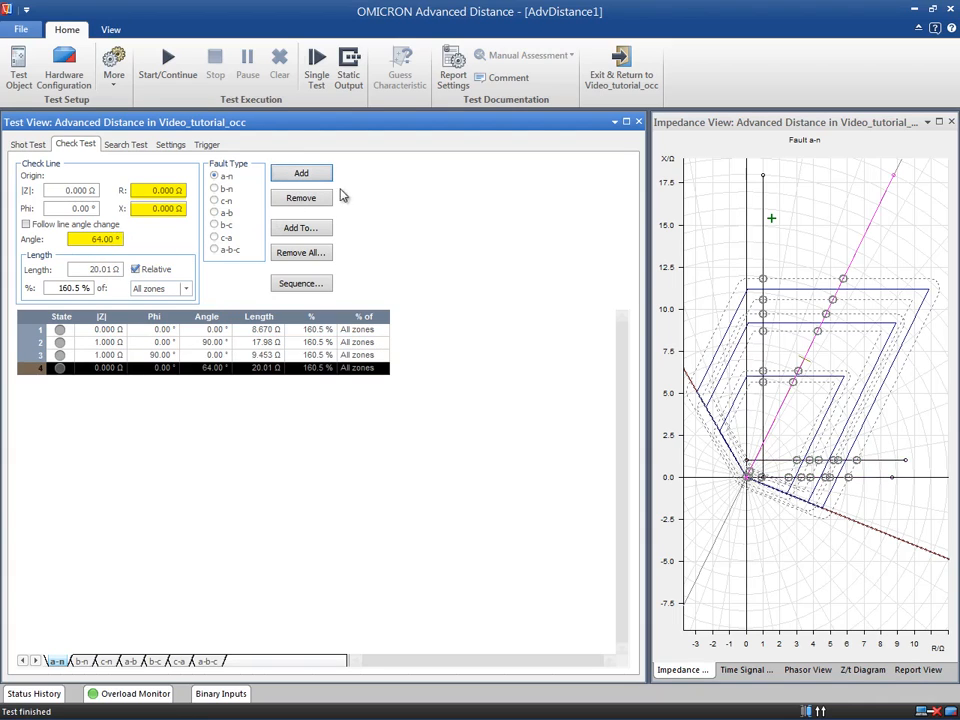
{"action": "mouse_move", "coordinate": [390, 224]}
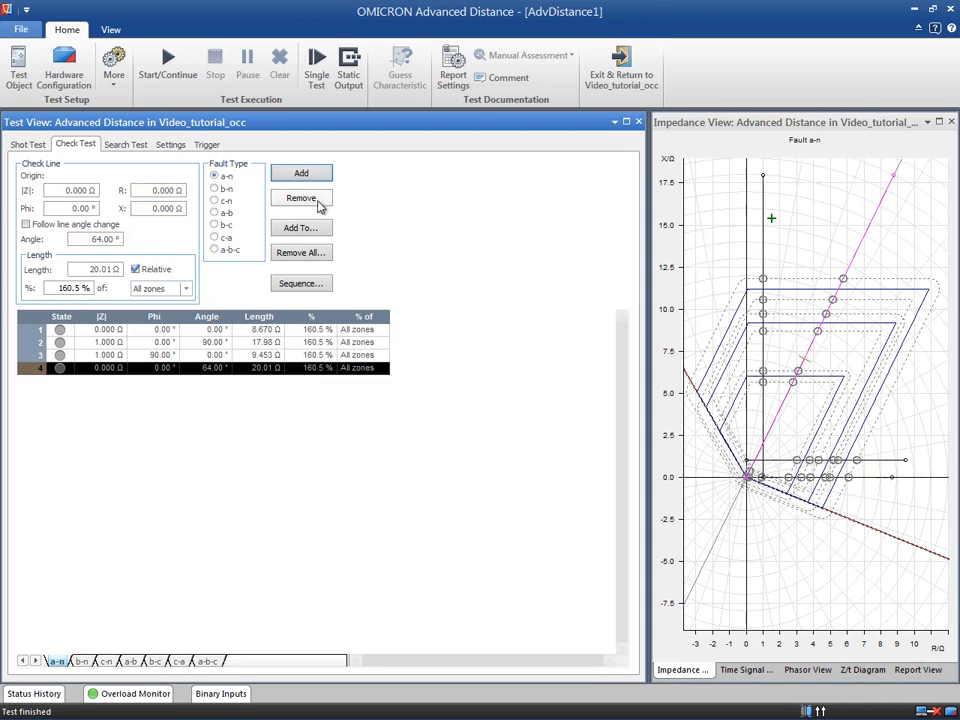
Switch to the Search Test and bring up the search-line Sequence dialog.
{"action": "left_click", "coordinate": [126, 144]}
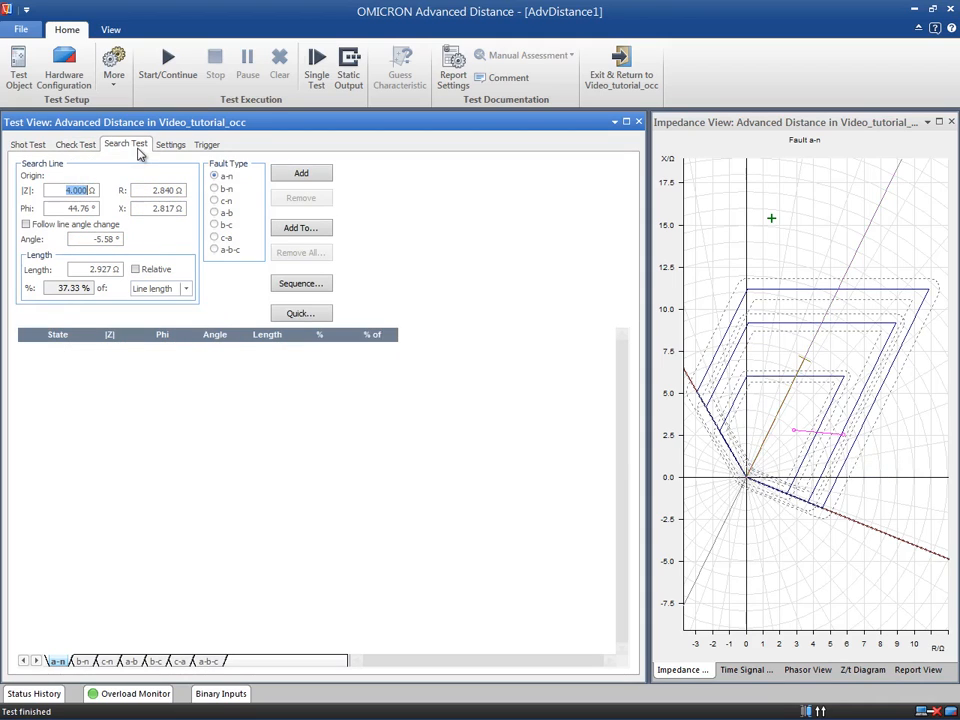
{"action": "mouse_move", "coordinate": [368, 252]}
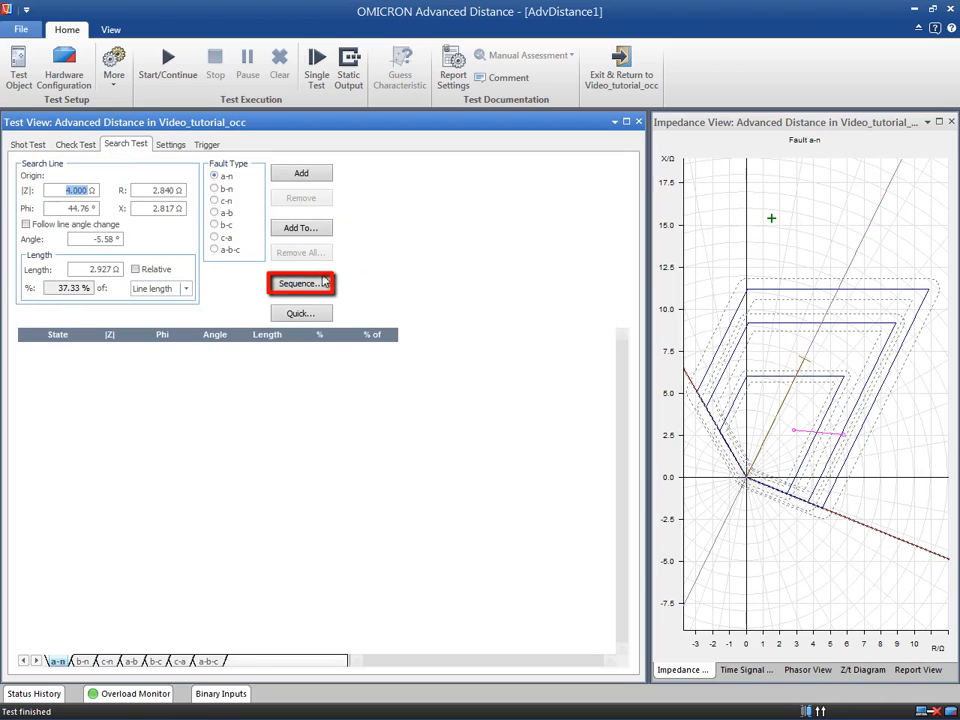
{"action": "left_click", "coordinate": [300, 284]}
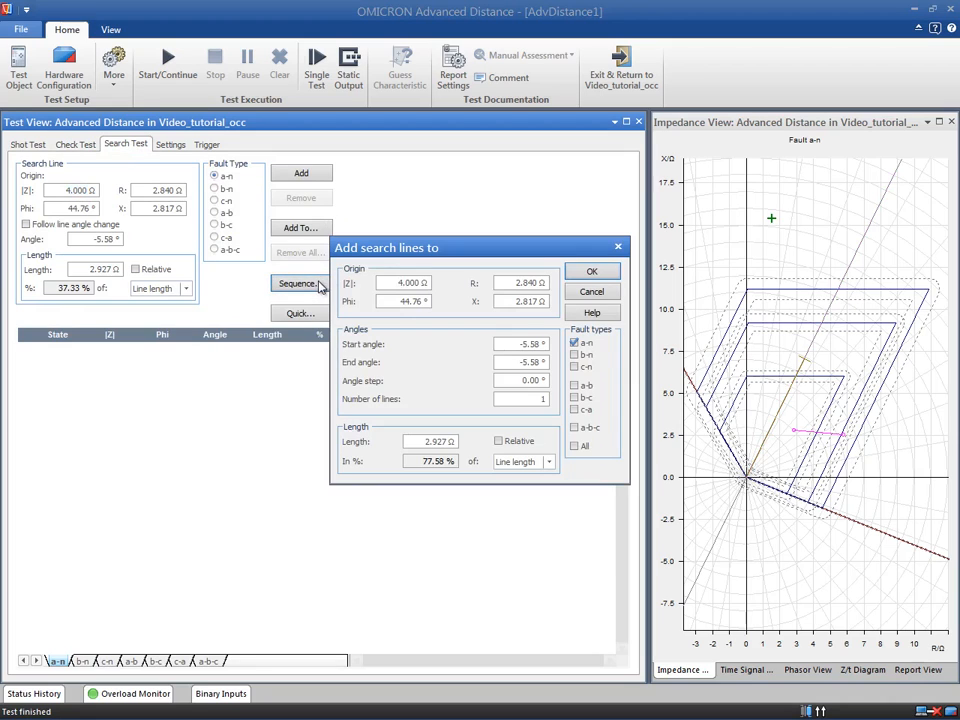
{"action": "mouse_move", "coordinate": [450, 324]}
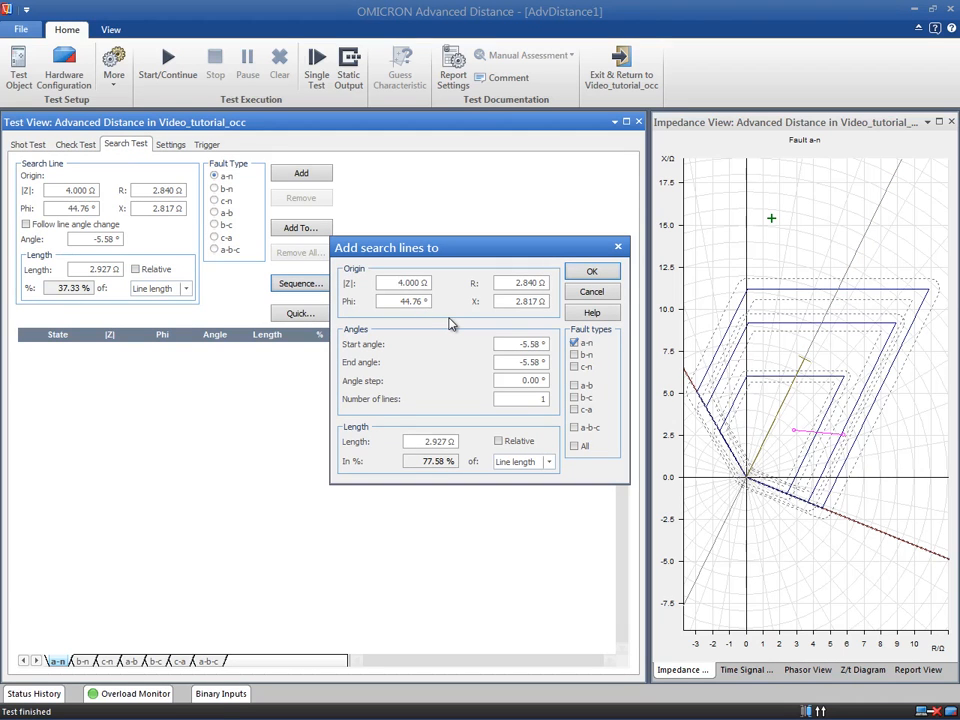
{"action": "mouse_move", "coordinate": [452, 330]}
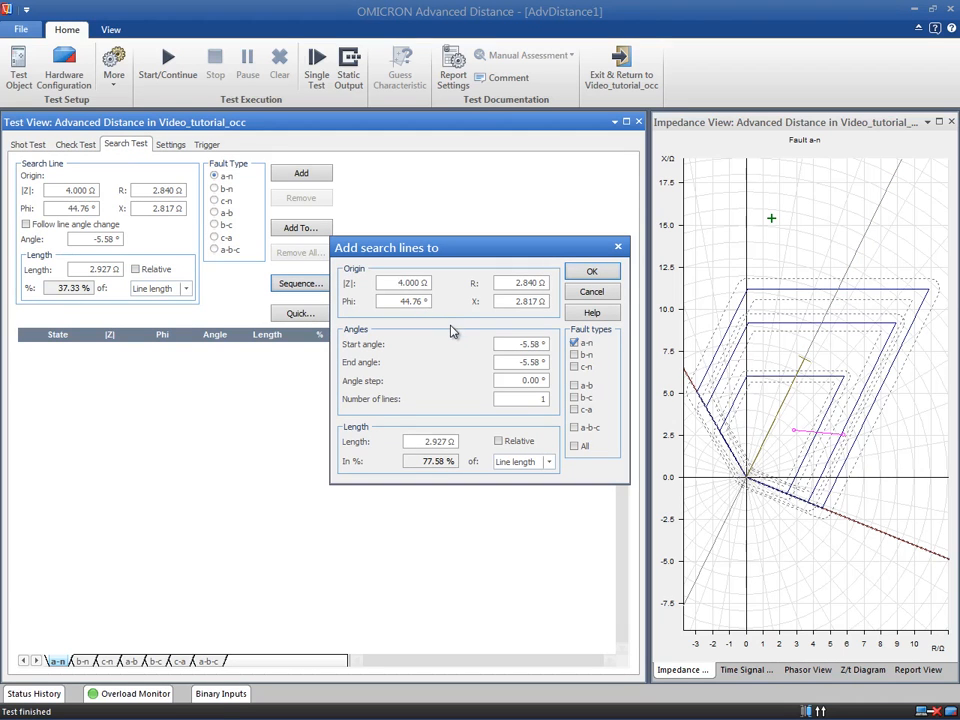